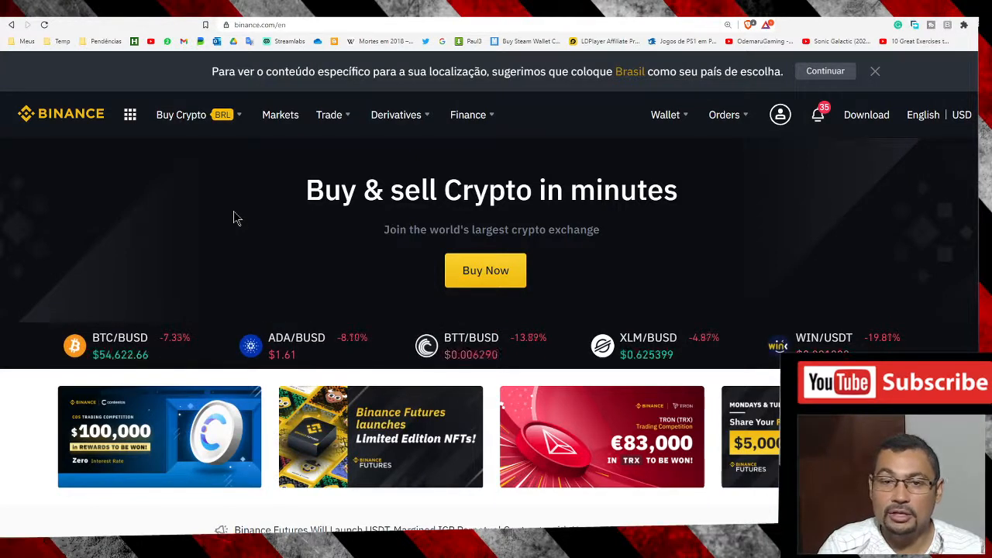
pyautogui.moveTo(364, 214)
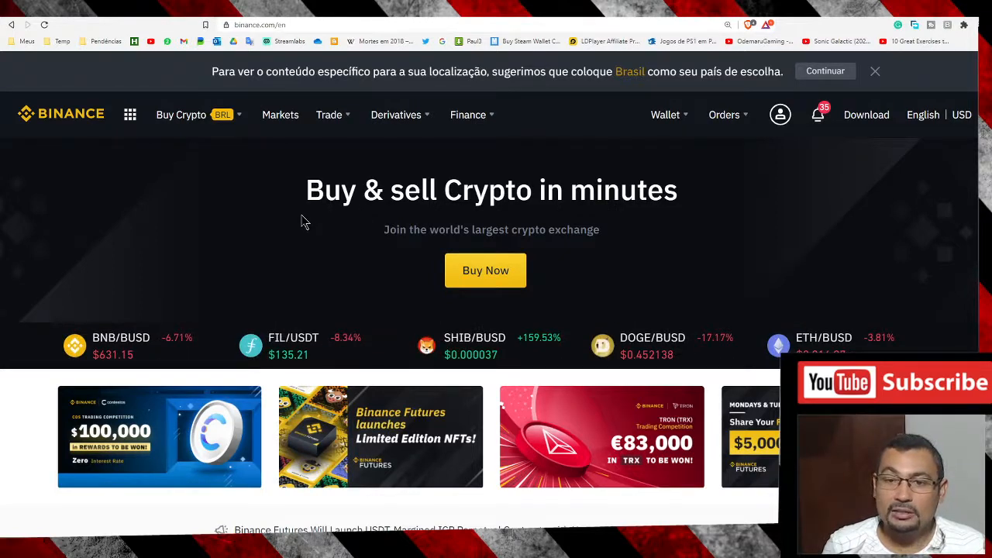
pyautogui.moveTo(251, 239)
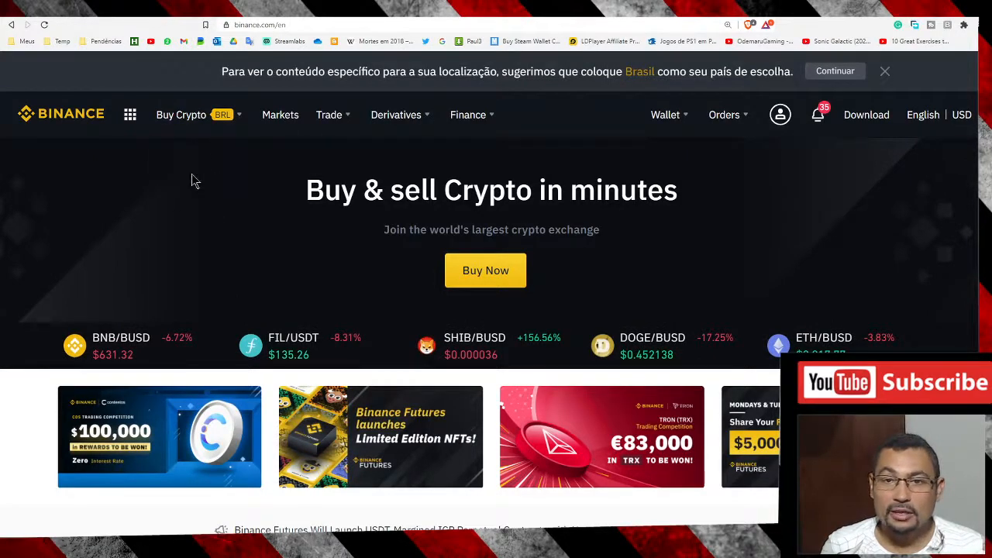
# View the Savings tab listing flexible ADA and BTC holdings with accrued interest.
pyautogui.click(724, 115)
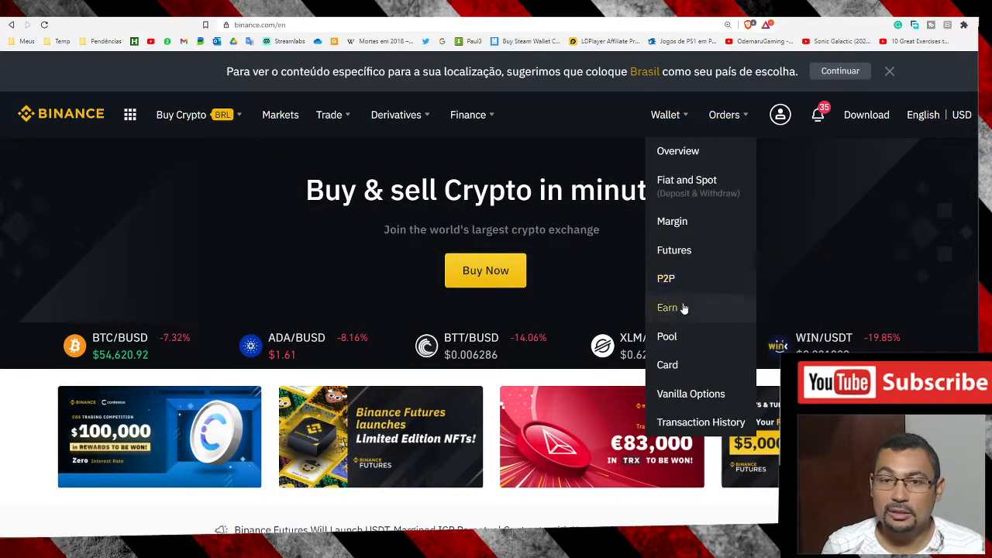
pyautogui.click(668, 307)
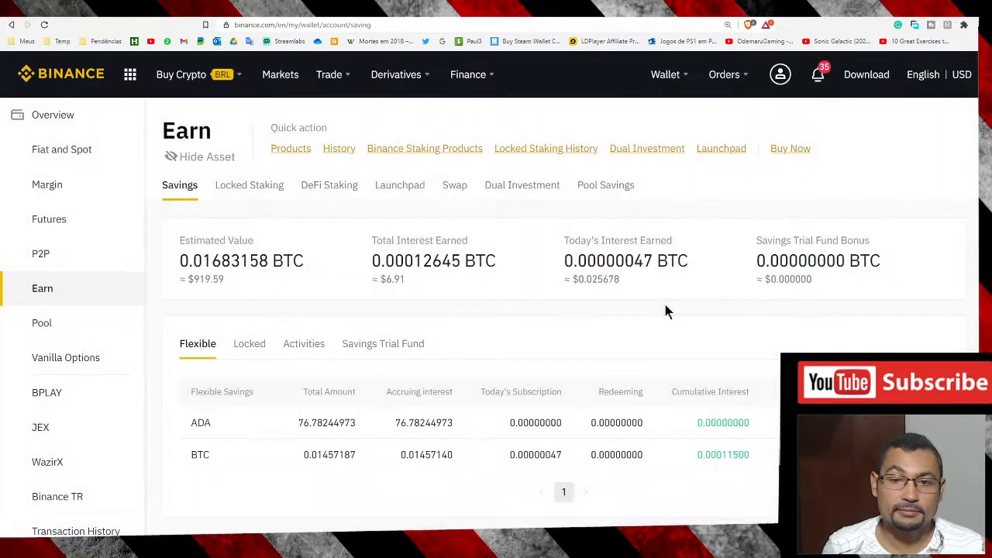
pyautogui.scroll(-3)
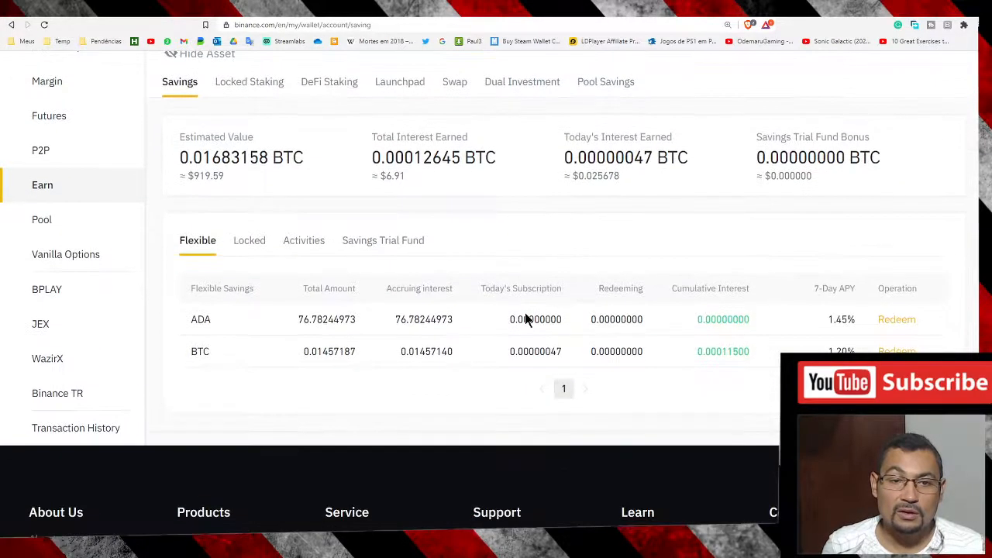
pyautogui.moveTo(272, 335)
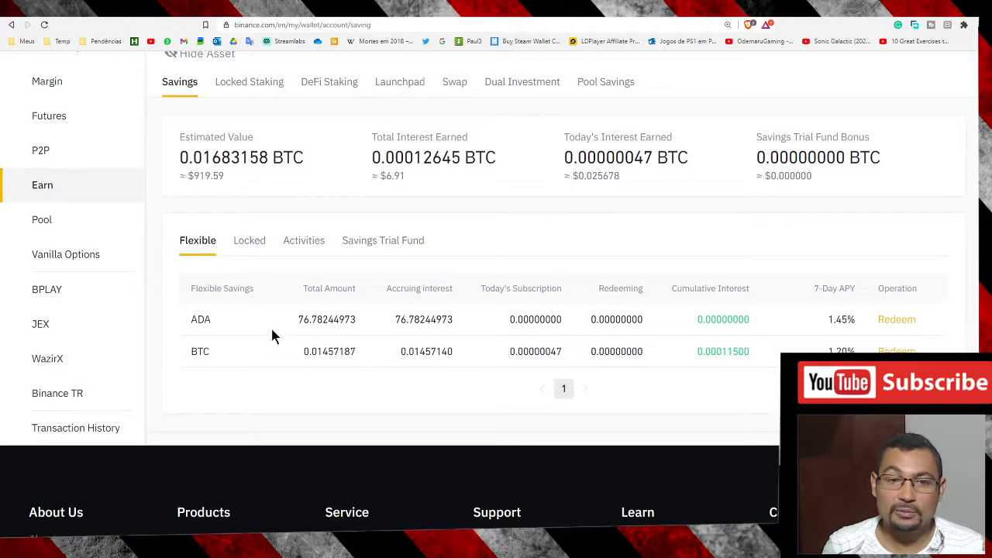
pyautogui.moveTo(282, 340)
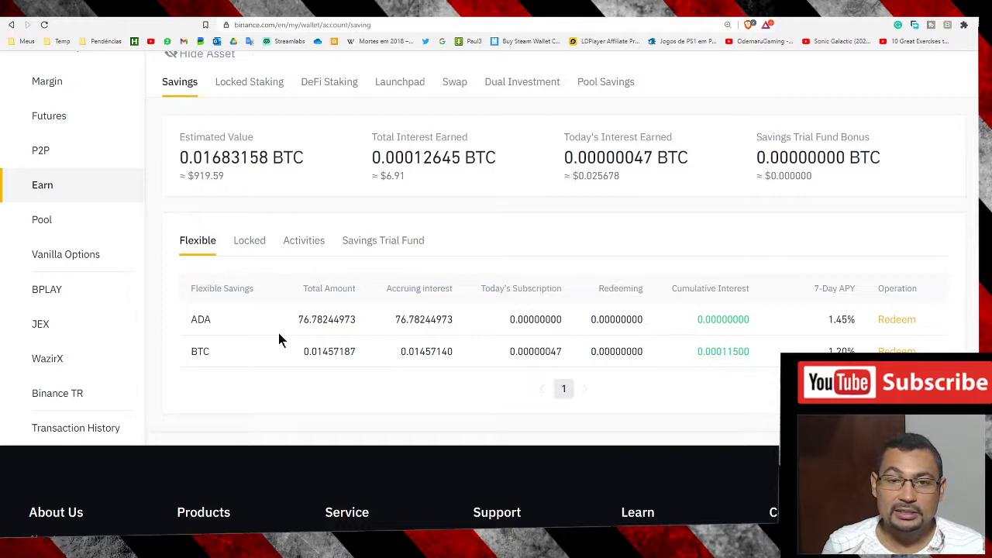
pyautogui.moveTo(239, 329)
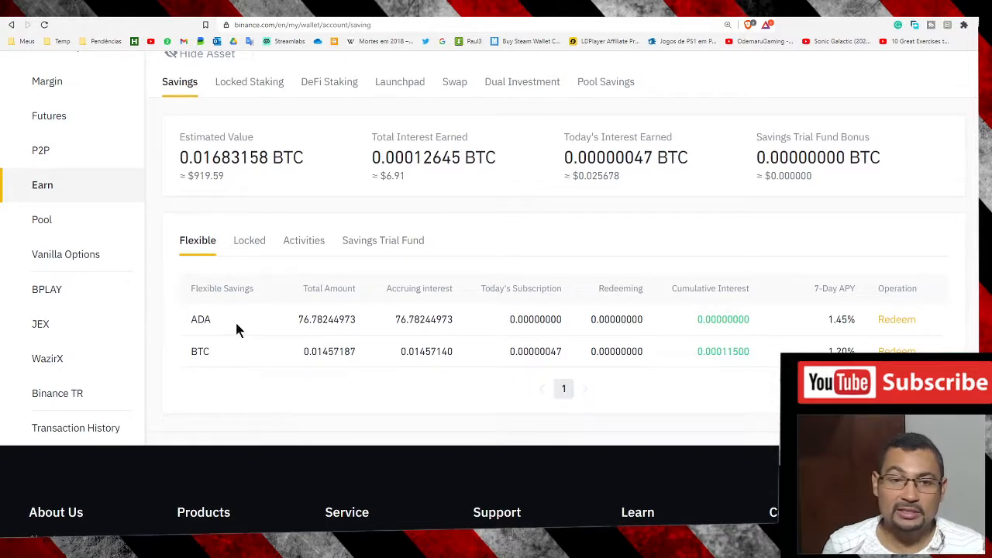
pyautogui.scroll(3)
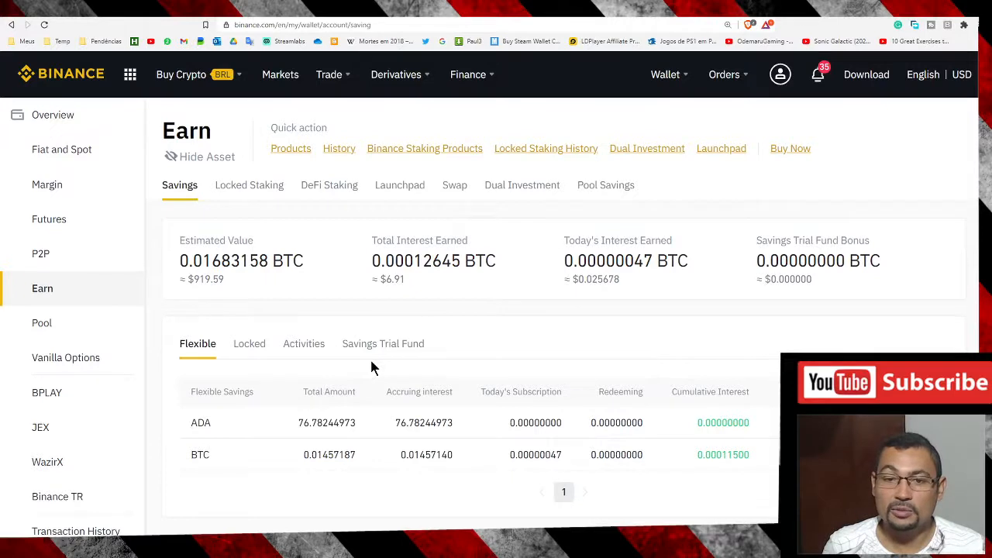
pyautogui.moveTo(337, 363)
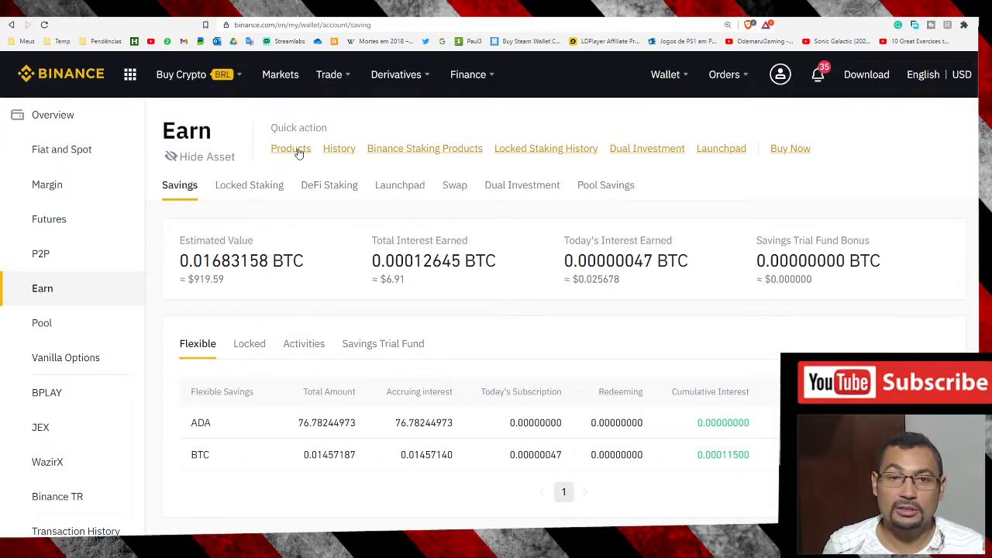
# Reach the Flexible Savings list showing FIL, BTC, BUSD, USDT and 1INCH with APY rates.
pyautogui.click(291, 148)
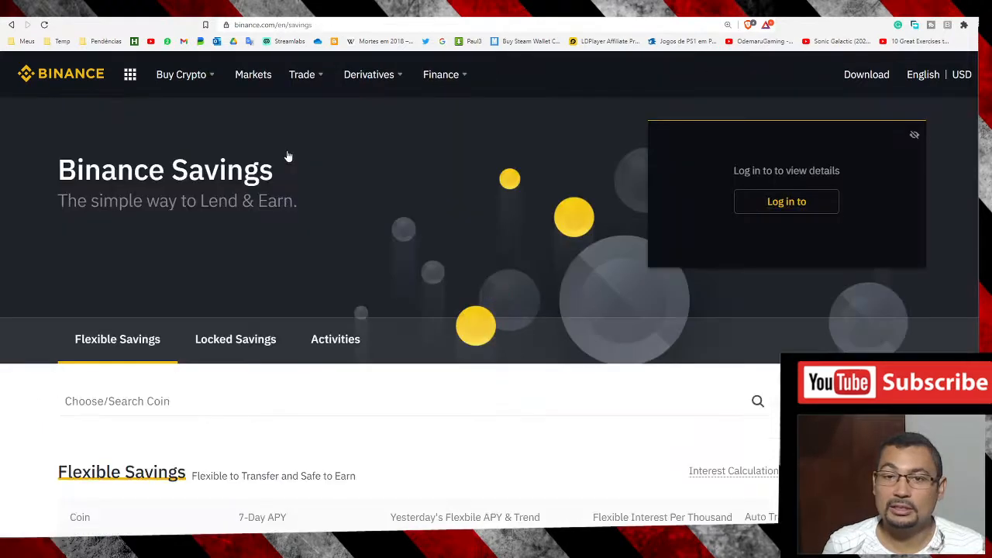
pyautogui.click(786, 201)
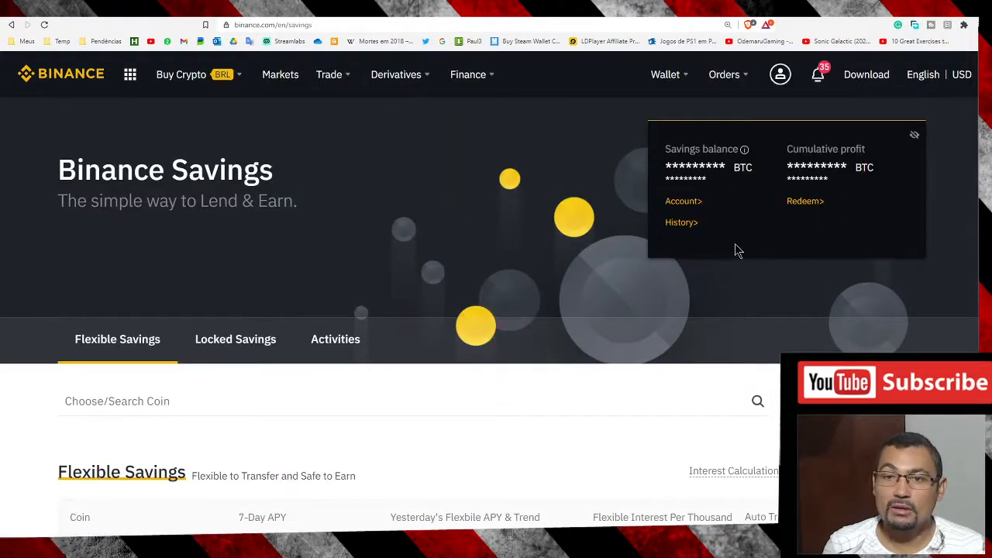
pyautogui.moveTo(404, 225)
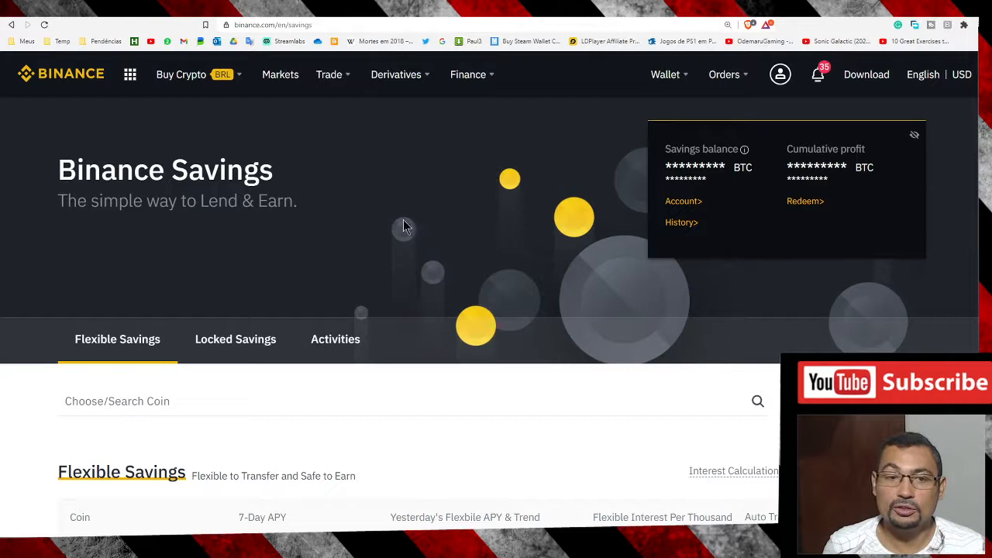
pyautogui.scroll(-3)
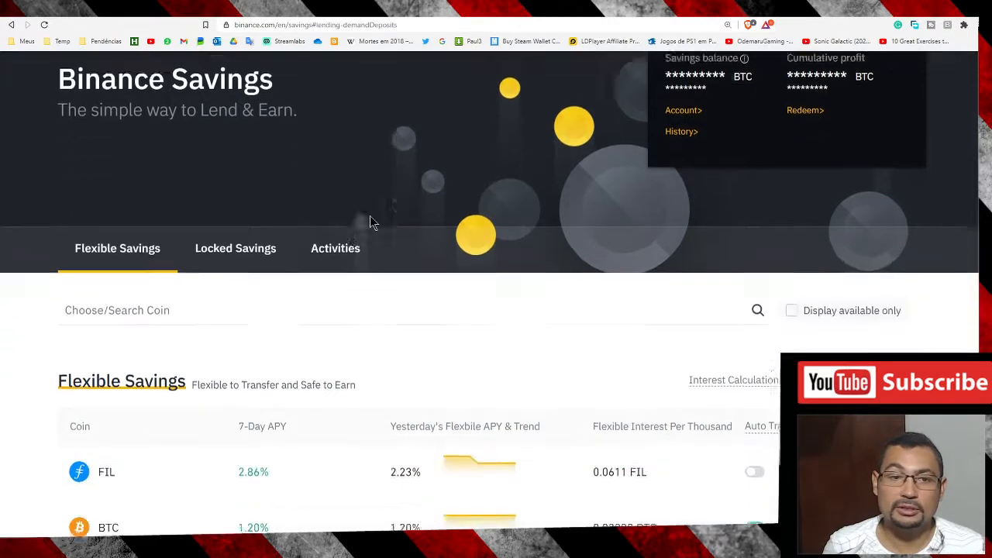
pyautogui.scroll(-3)
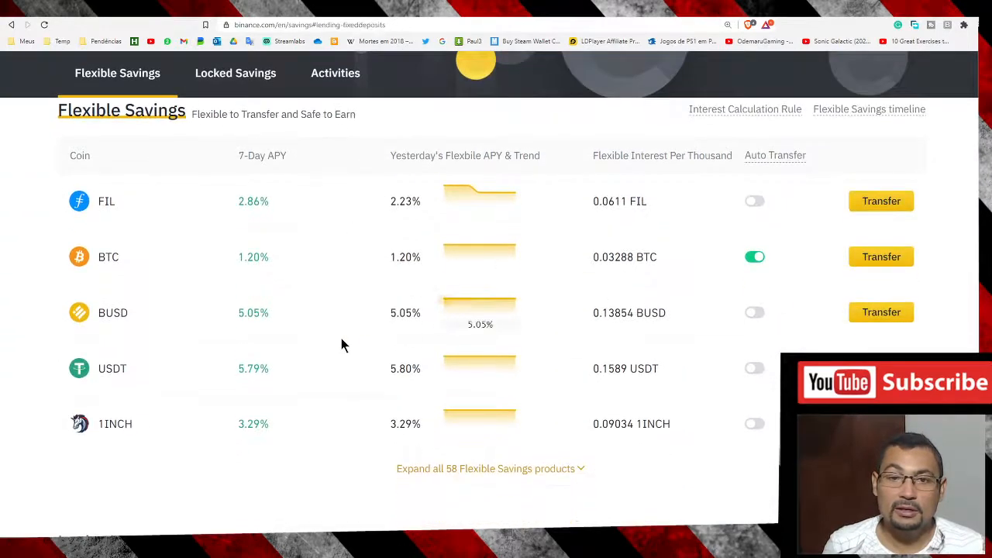
pyautogui.moveTo(174, 341)
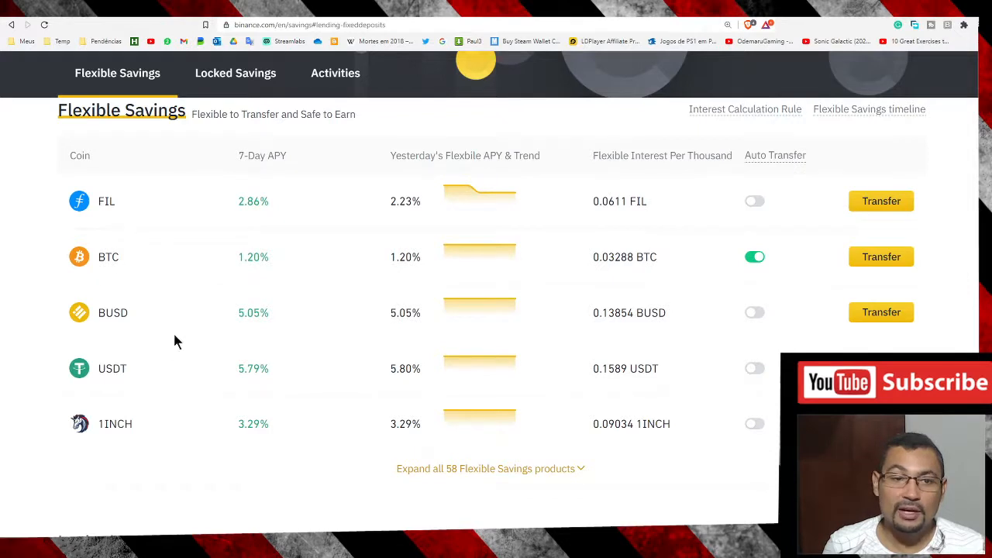
pyautogui.moveTo(221, 225)
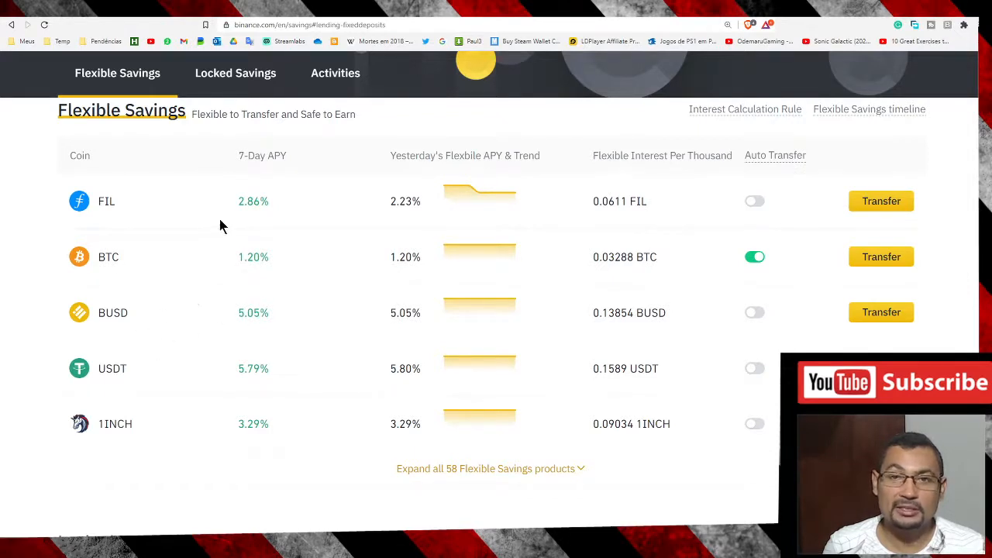
pyautogui.scroll(-3)
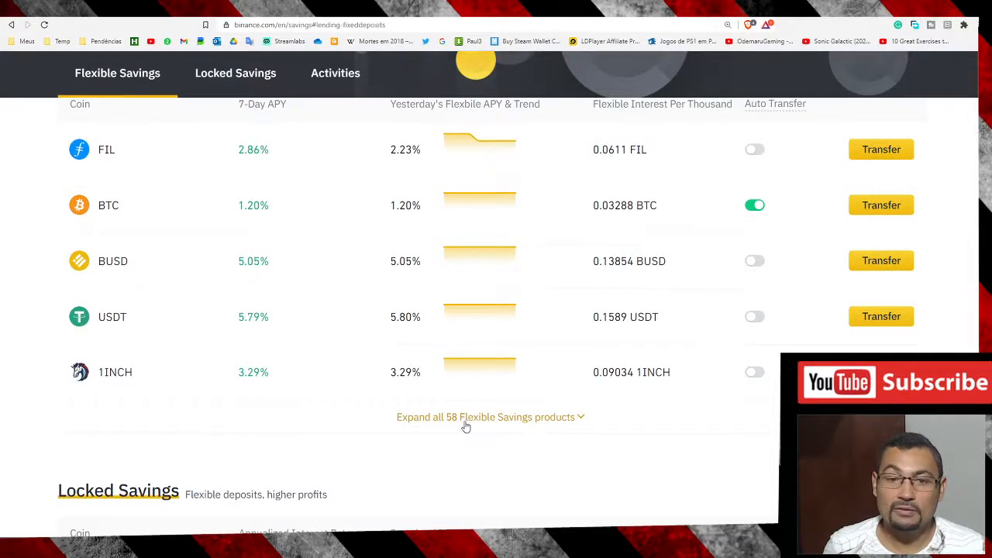
pyautogui.moveTo(509, 426)
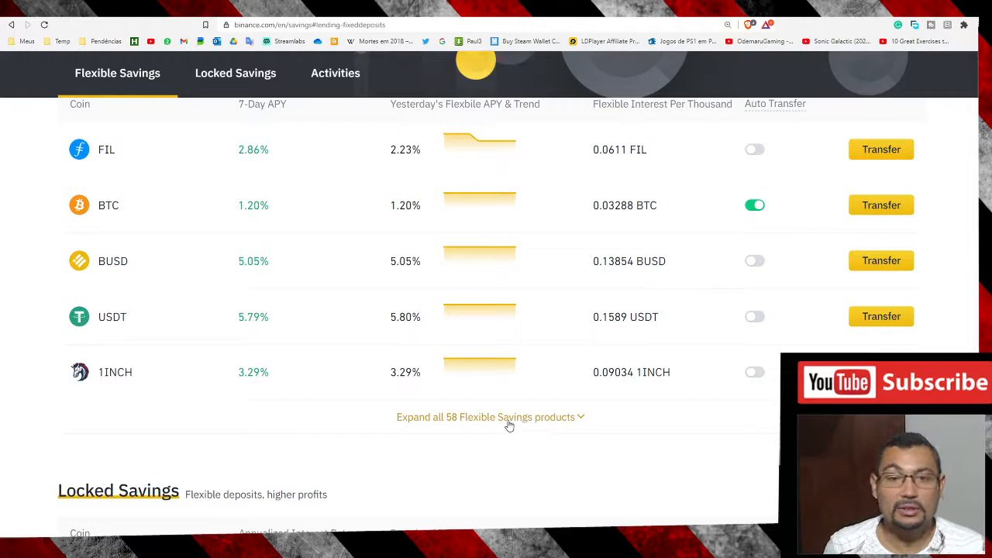
# Expand all 58 flexible products and bring the XLM row into view.
pyautogui.click(490, 417)
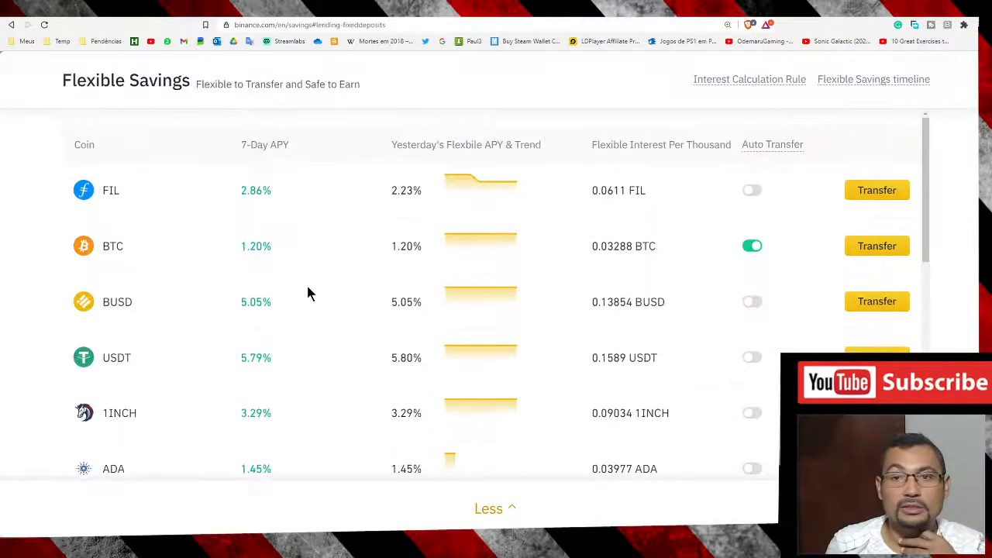
pyautogui.scroll(3)
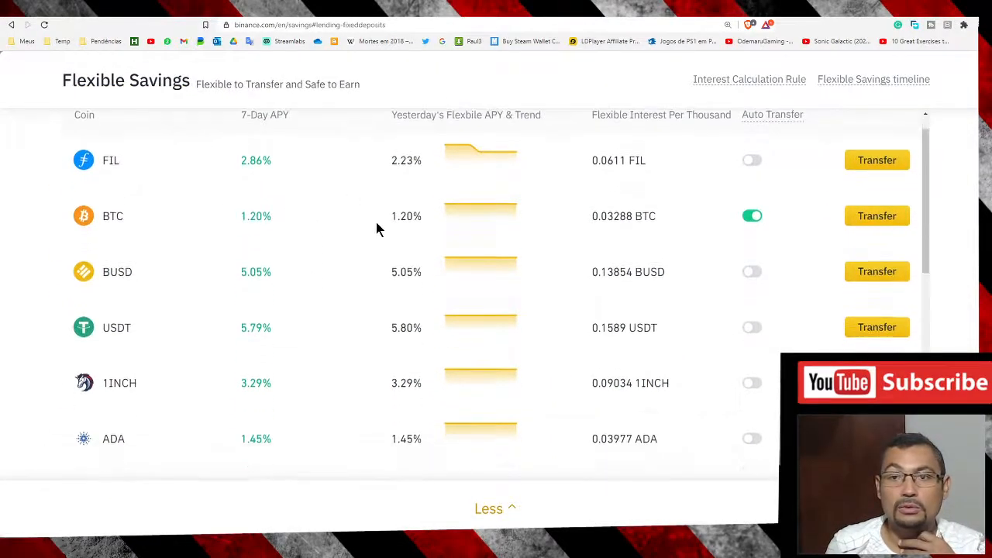
pyautogui.scroll(-3)
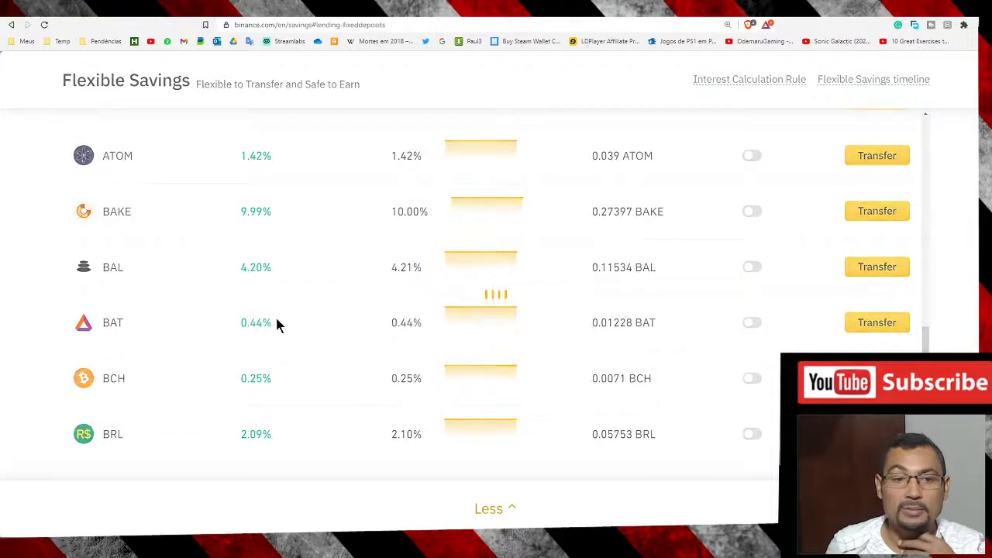
pyautogui.scroll(-3)
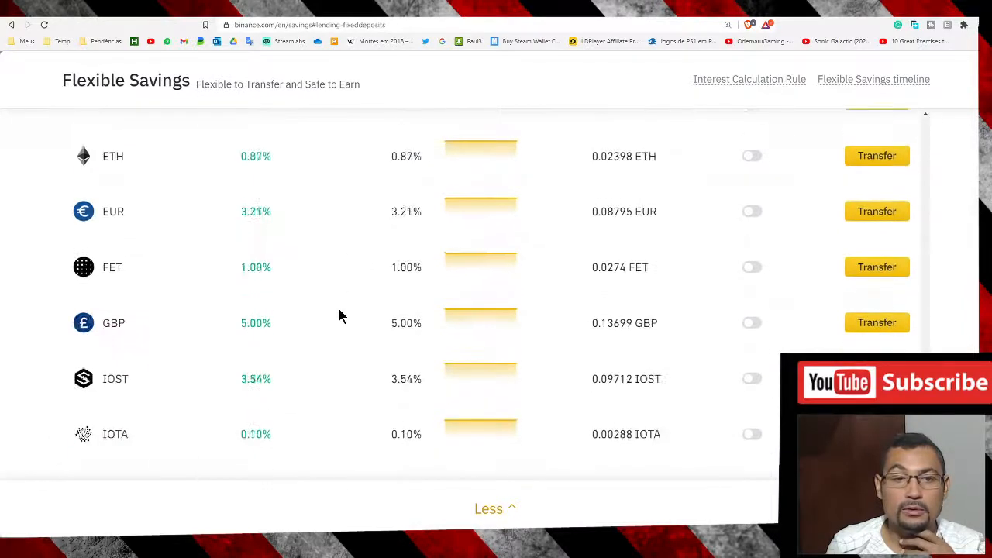
pyautogui.scroll(-3)
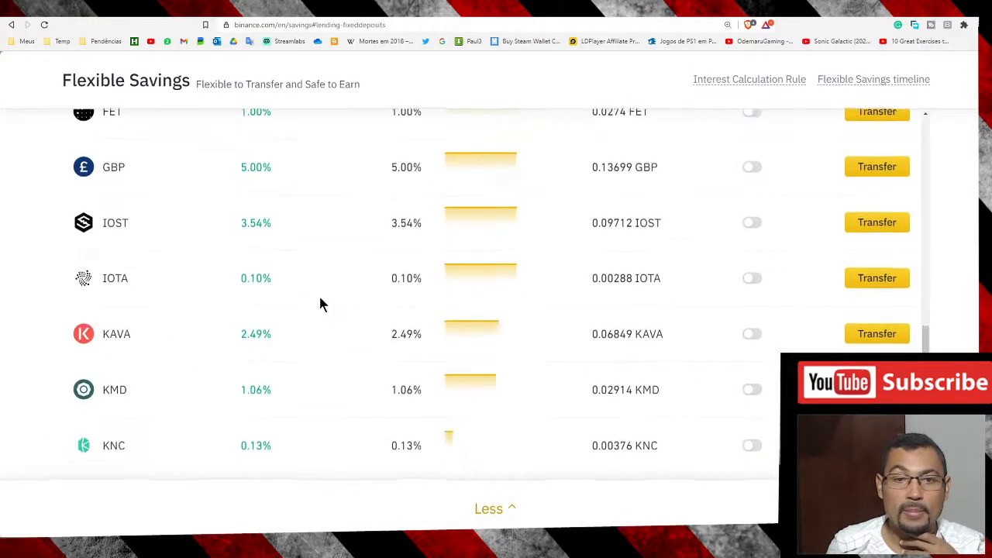
pyautogui.scroll(-3)
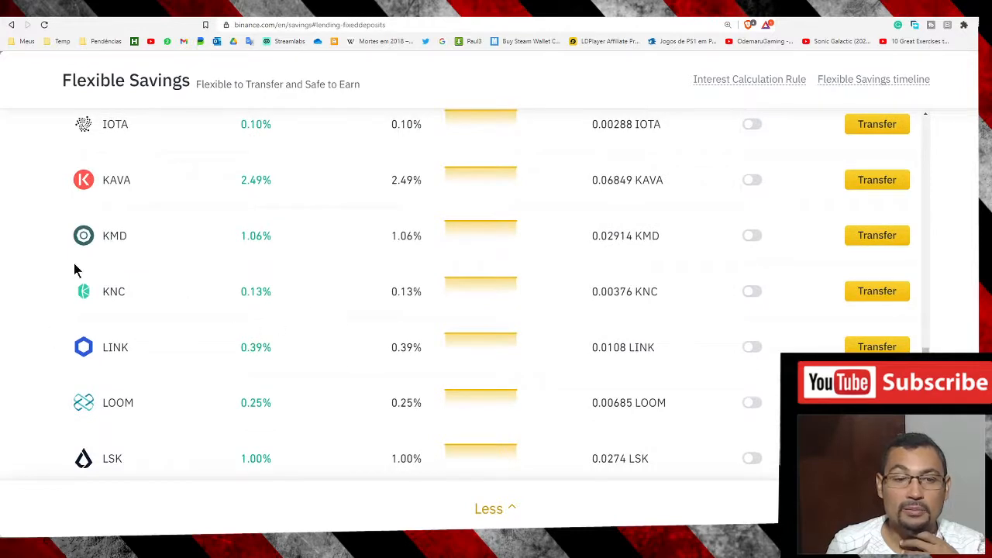
pyautogui.moveTo(178, 278)
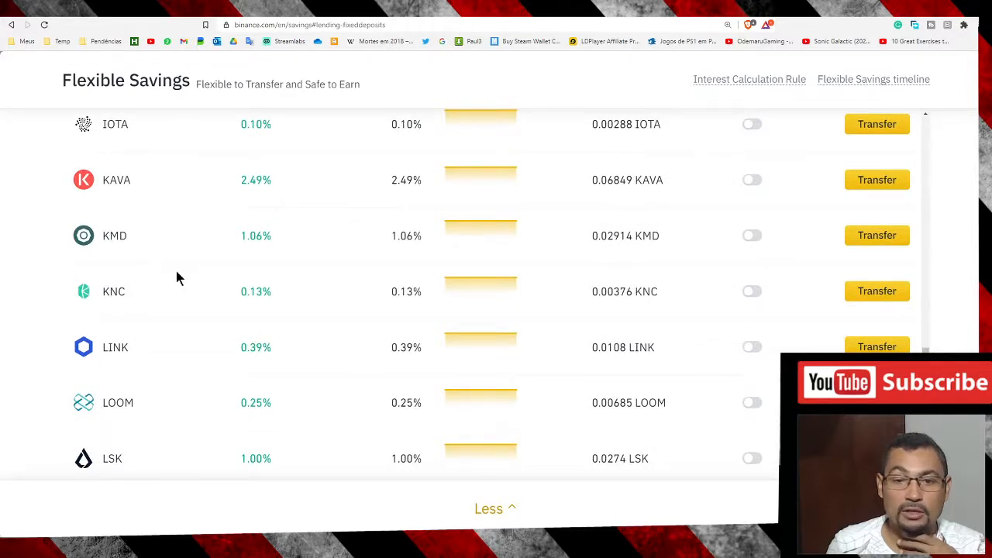
pyautogui.scroll(-3)
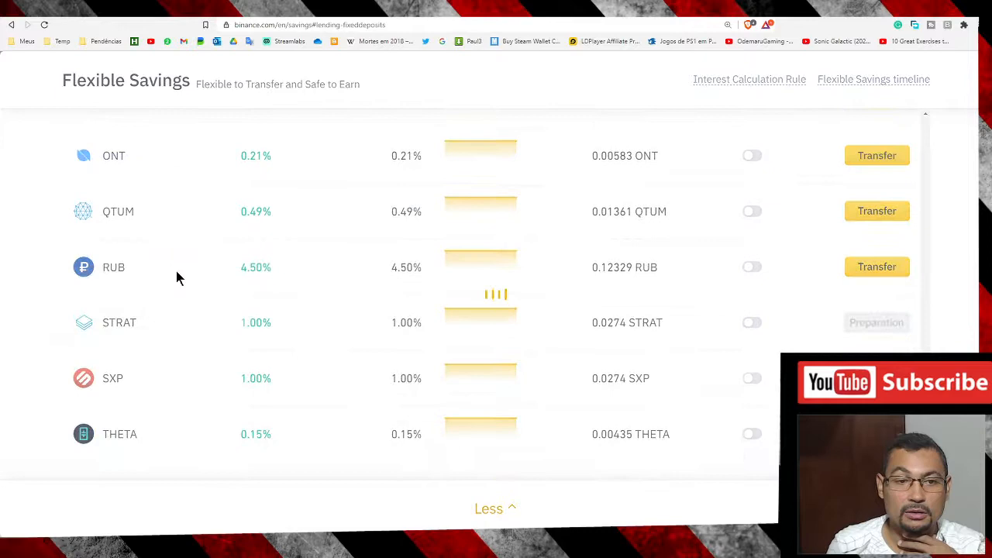
pyautogui.scroll(-3)
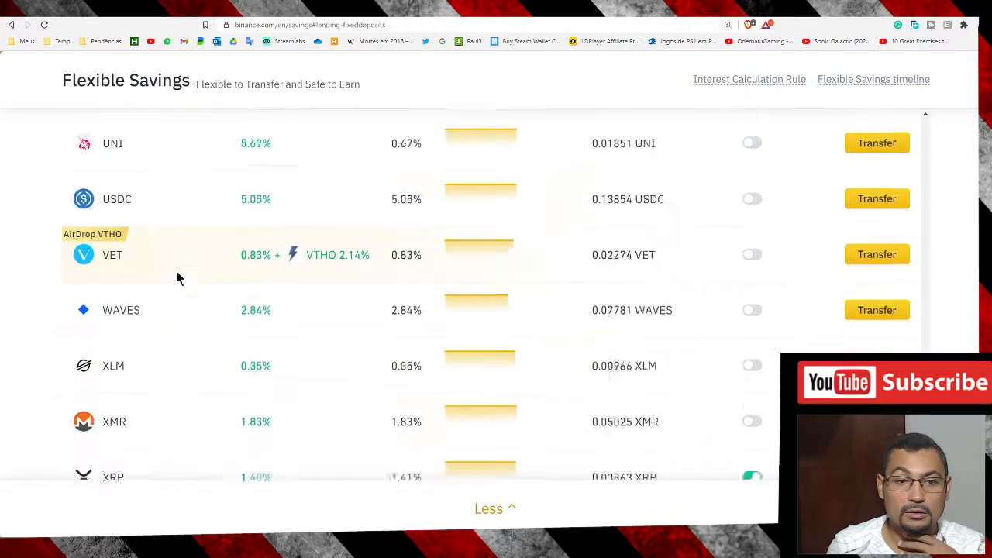
pyautogui.scroll(-3)
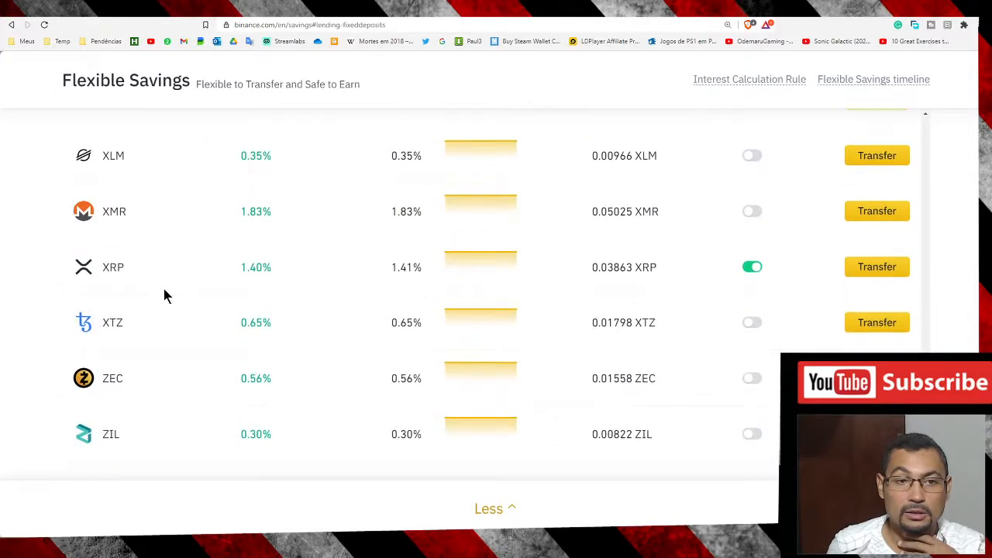
pyautogui.scroll(3)
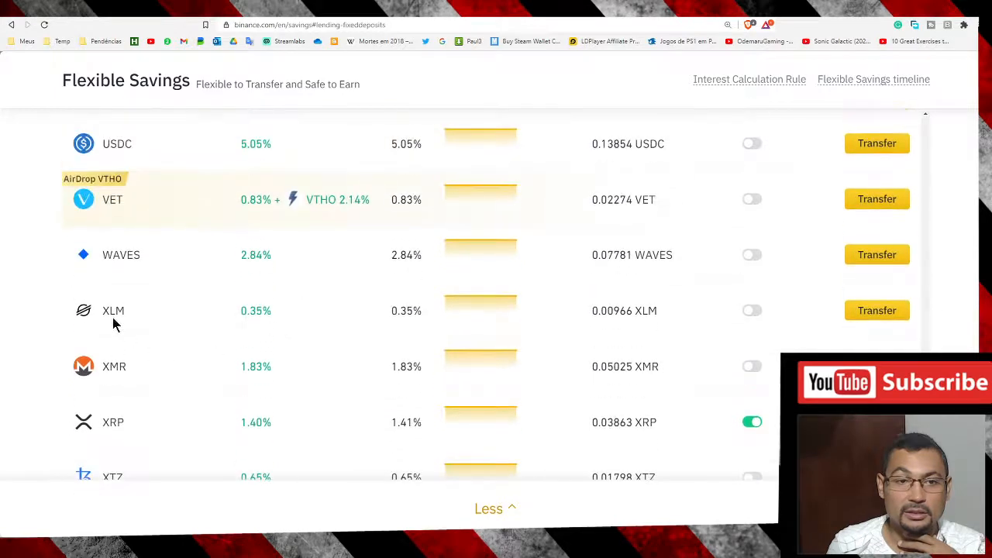
pyautogui.moveTo(714, 321)
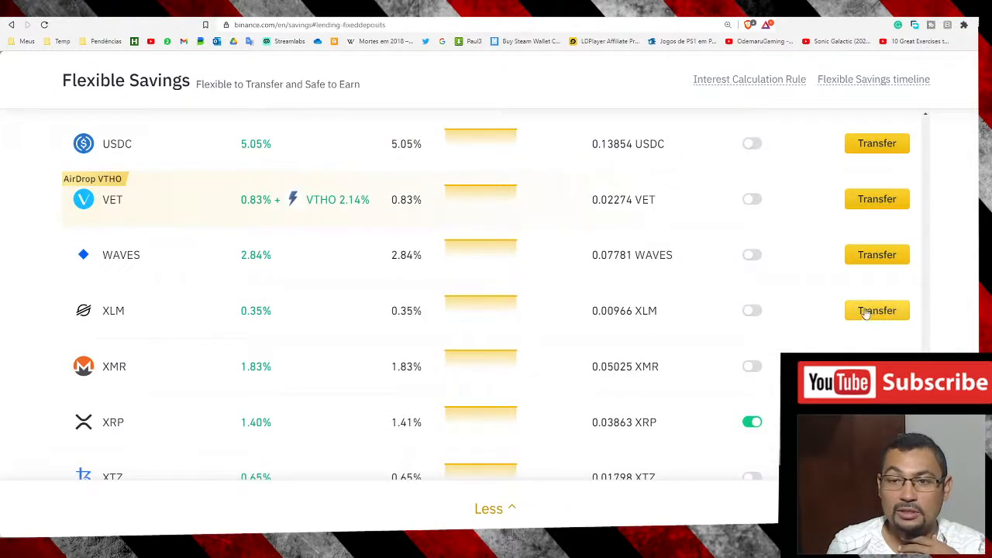
# Start an XLM transfer with the Max amount, the full 1143.73889252 XLM balance.
pyautogui.click(877, 310)
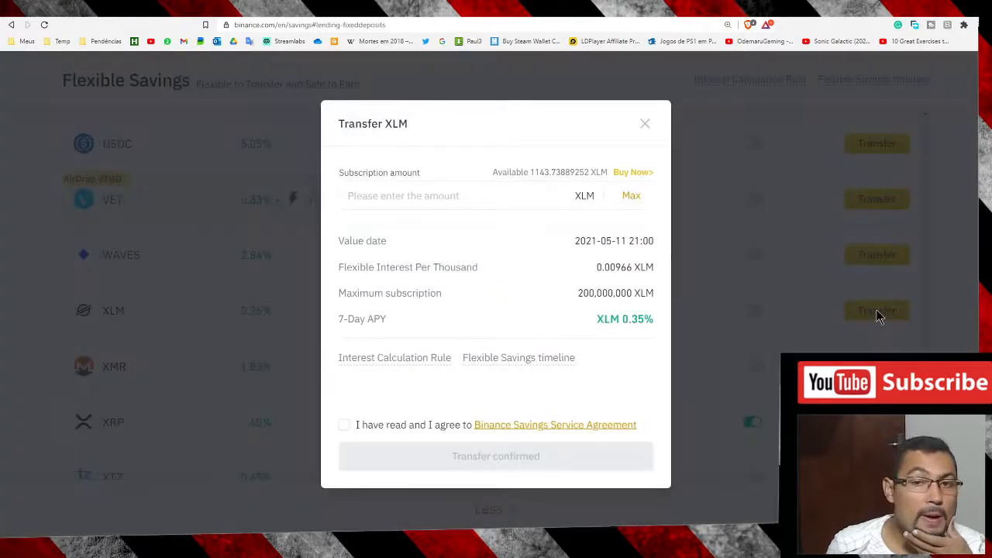
pyautogui.click(450, 195)
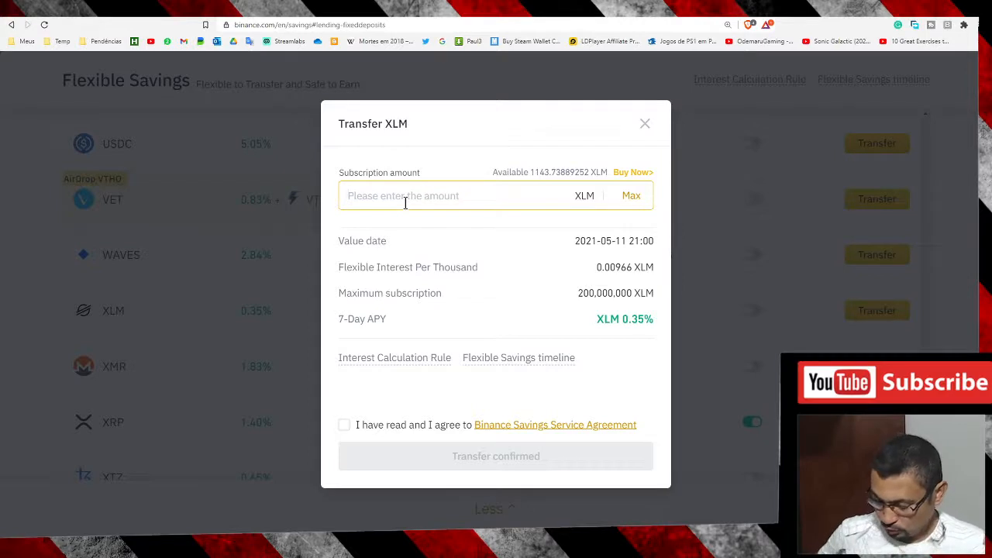
pyautogui.write('20')
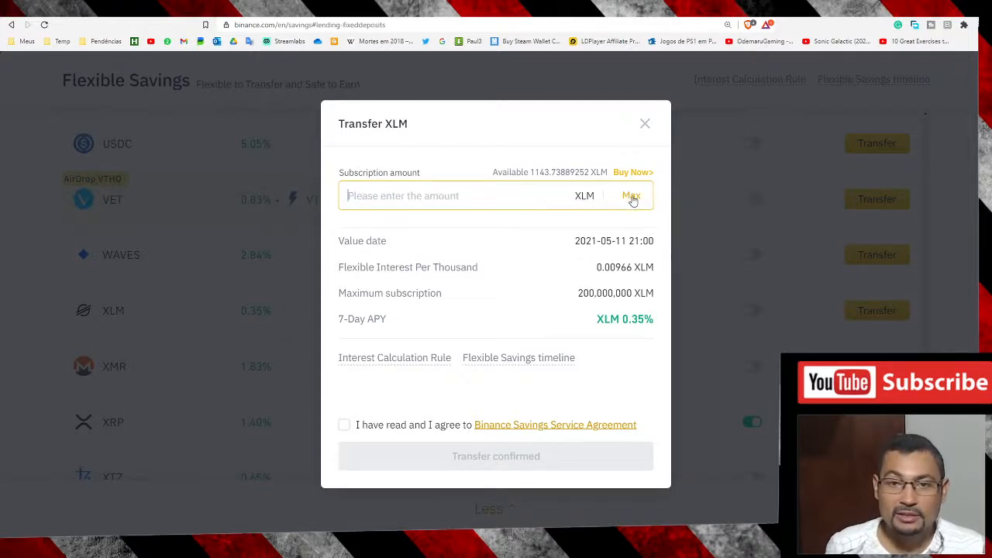
pyautogui.click(632, 195)
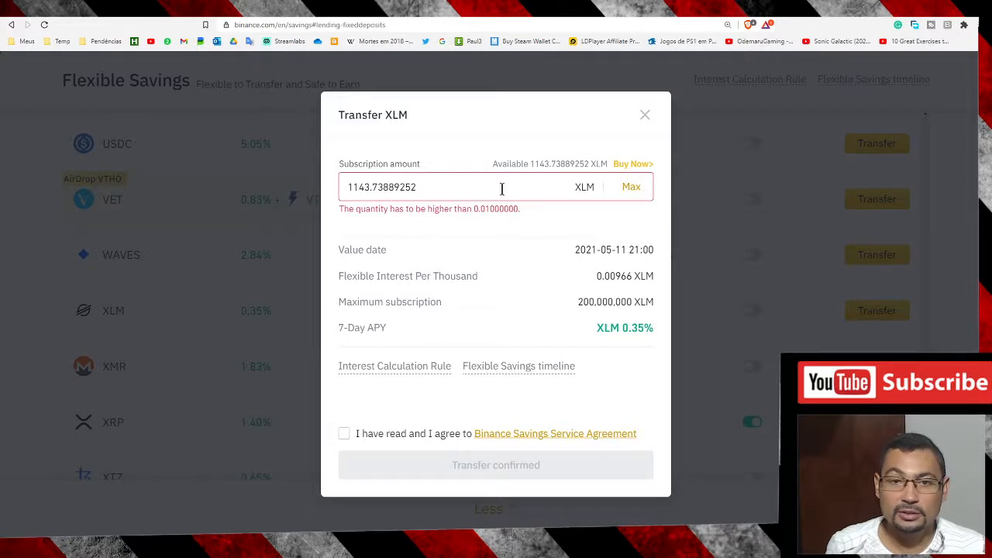
pyautogui.doubleClick(394, 186)
pyautogui.write('1143')
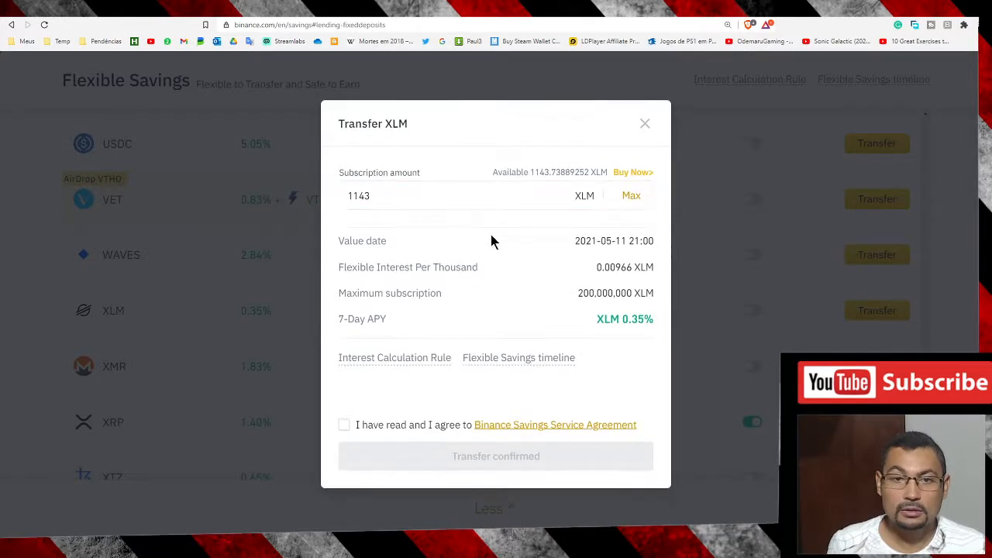
pyautogui.click(631, 194)
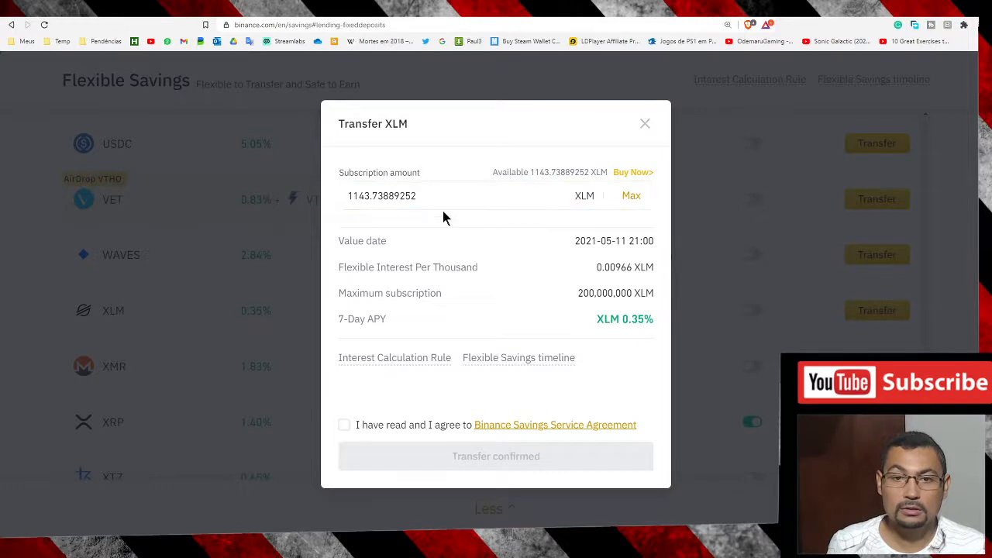
pyautogui.moveTo(341, 429)
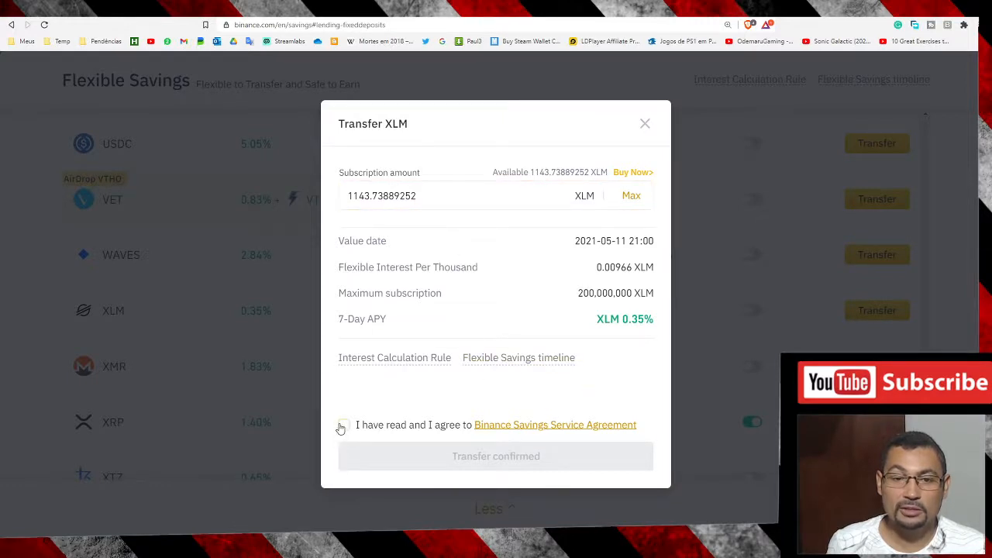
# Agree to the Binance Savings Service Agreement for the XLM transfer.
pyautogui.click(345, 425)
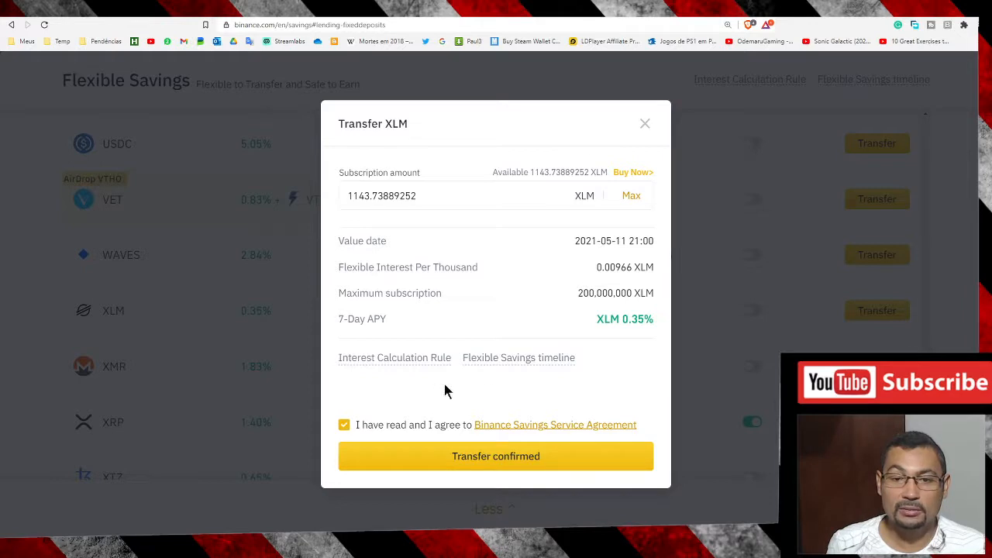
pyautogui.moveTo(543, 304)
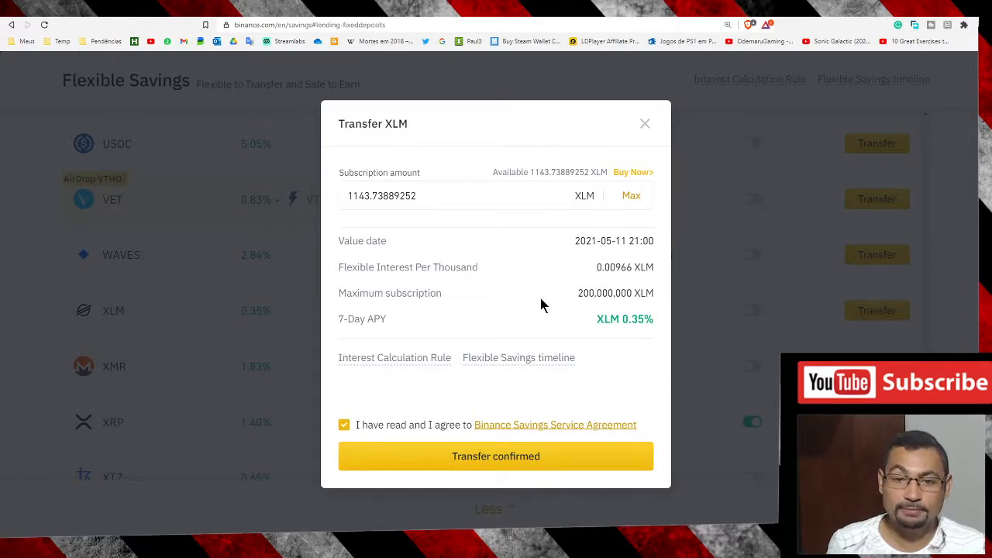
pyautogui.moveTo(528, 427)
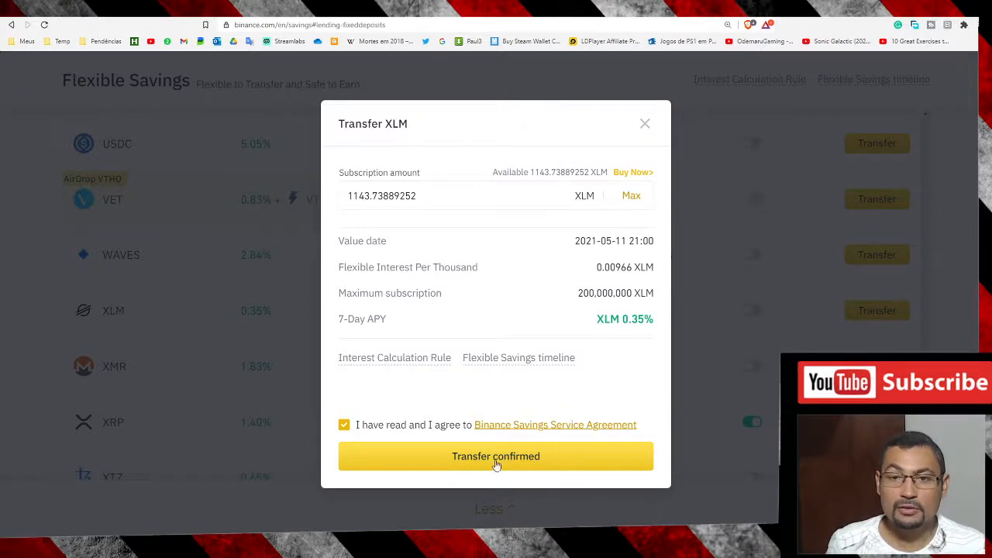
pyautogui.moveTo(566, 240)
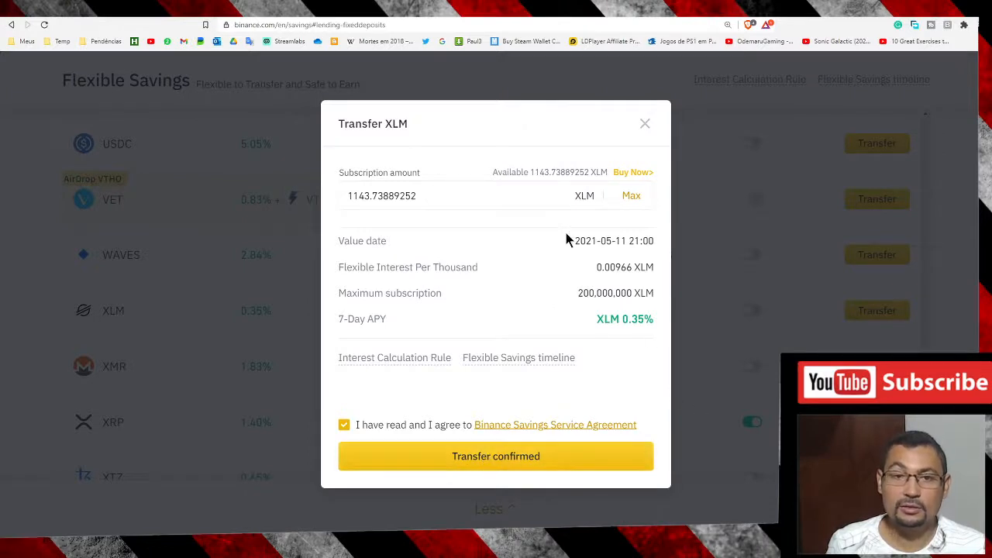
# Confirm the 1143.73889252 XLM transfer and return to Wallet Earn showing it among flexible holdings.
pyautogui.click(495, 456)
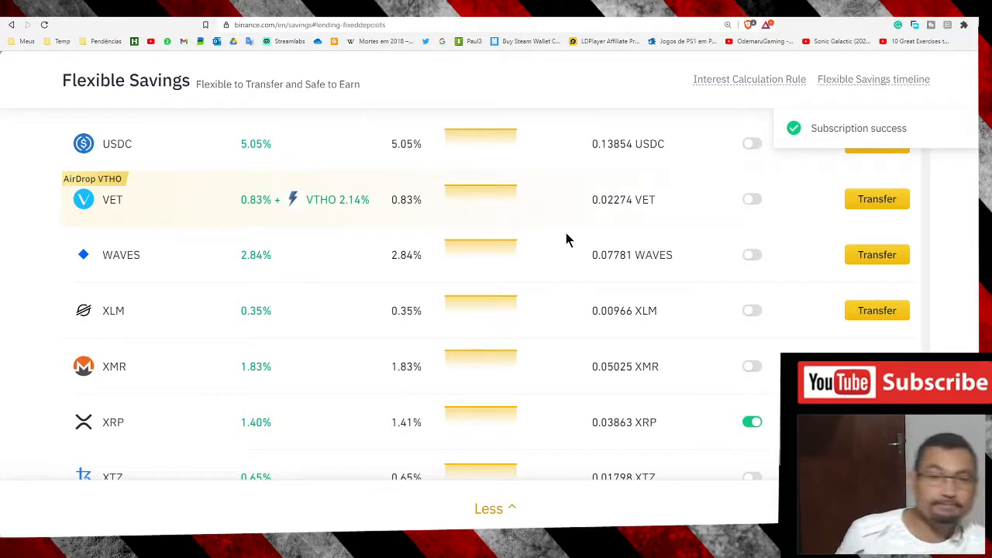
pyautogui.moveTo(825, 132)
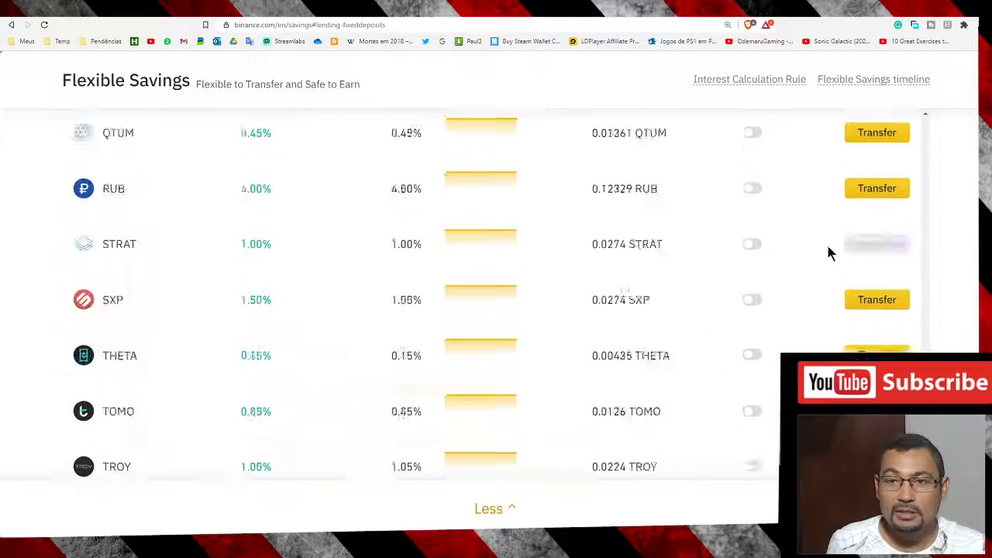
pyautogui.scroll(3)
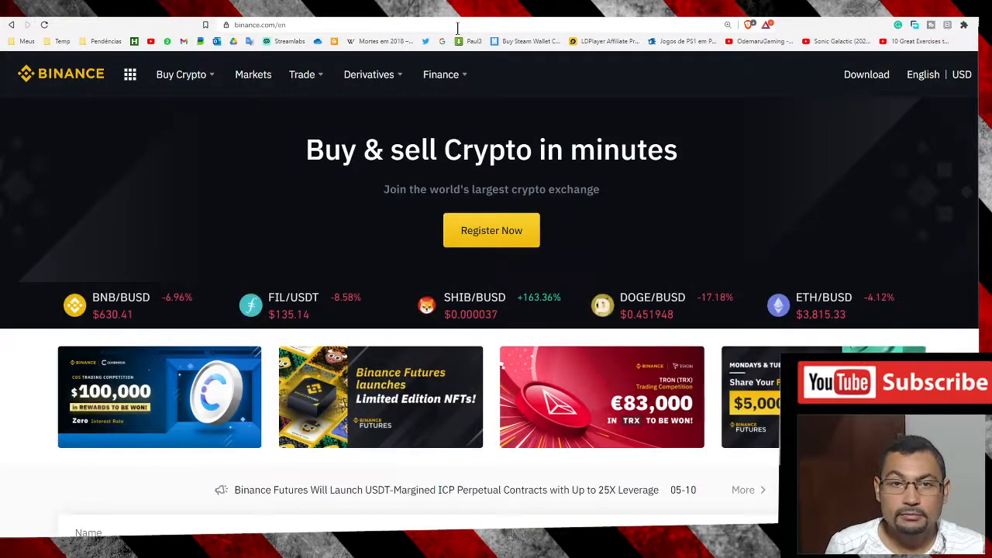
pyautogui.click(666, 114)
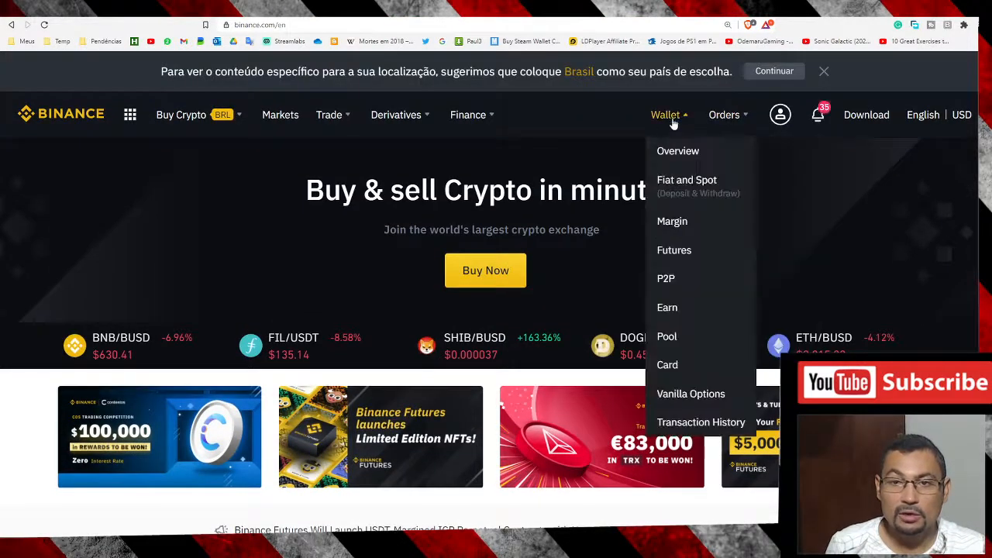
pyautogui.click(668, 307)
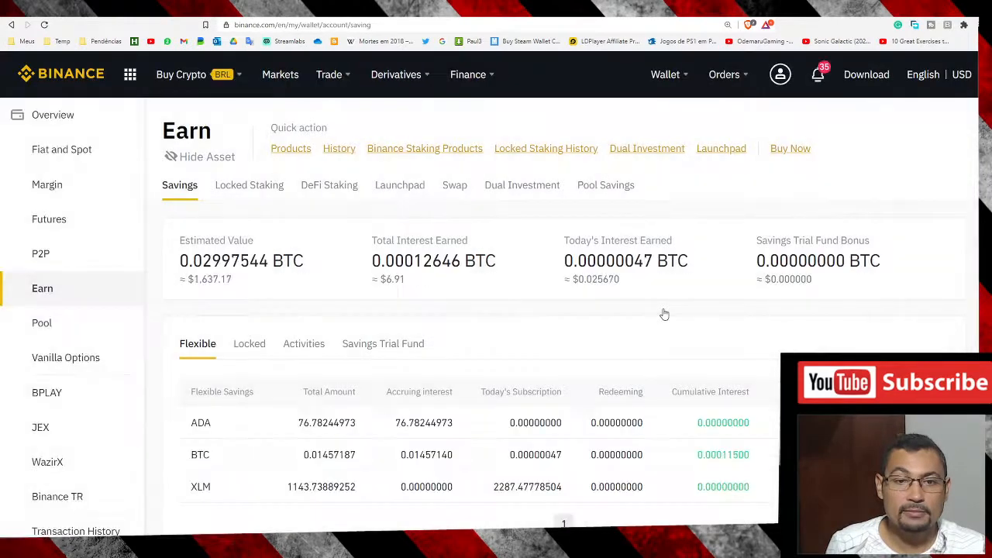
pyautogui.scroll(-3)
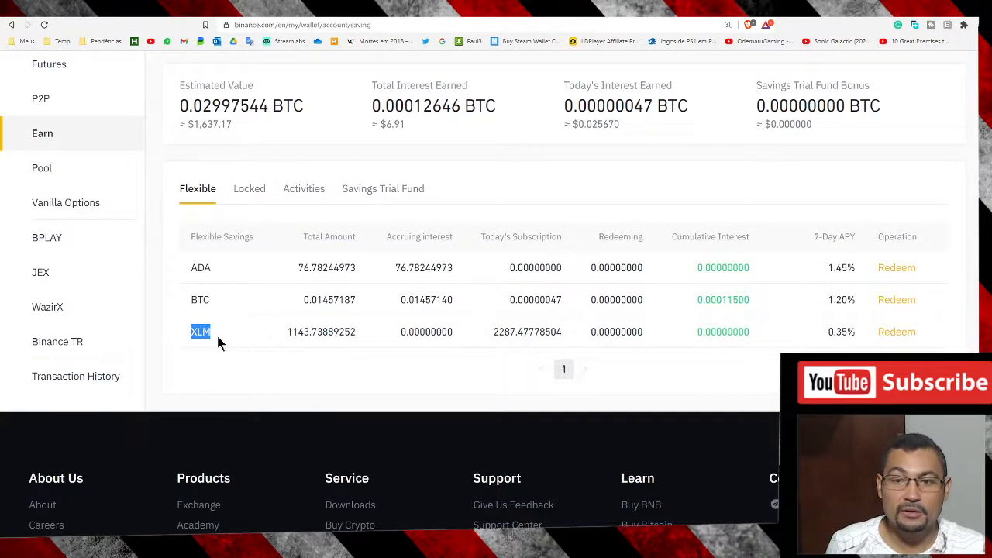
pyautogui.moveTo(411, 346)
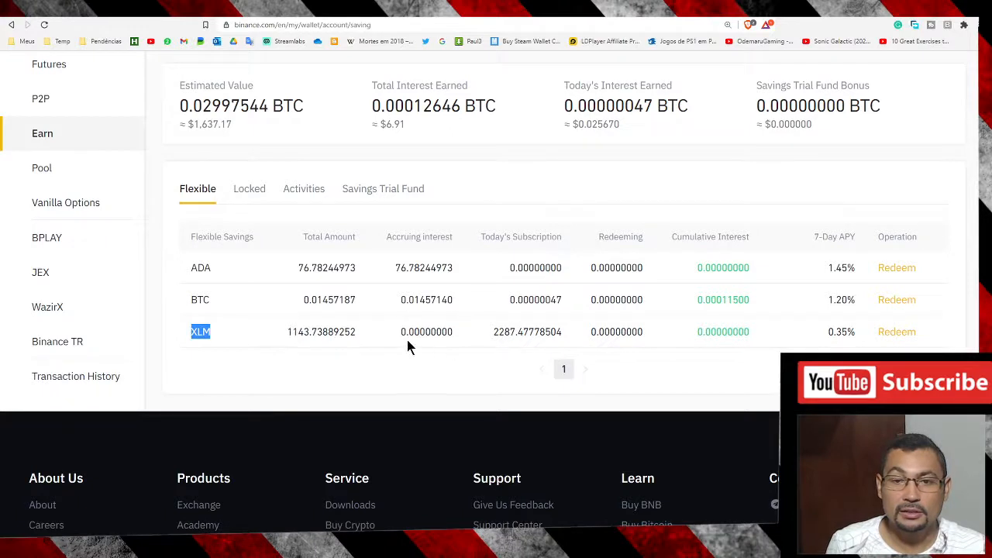
pyautogui.moveTo(639, 369)
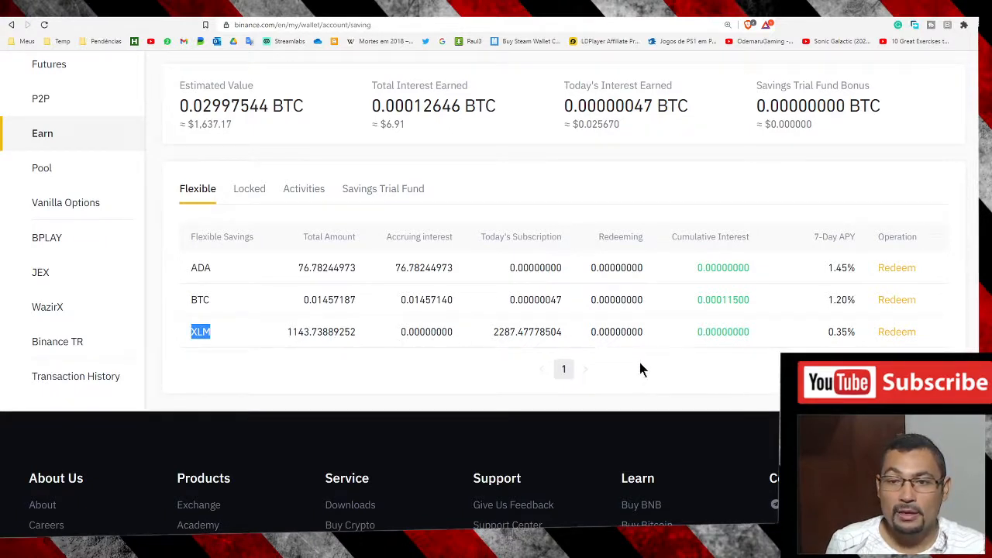
pyautogui.moveTo(598, 361)
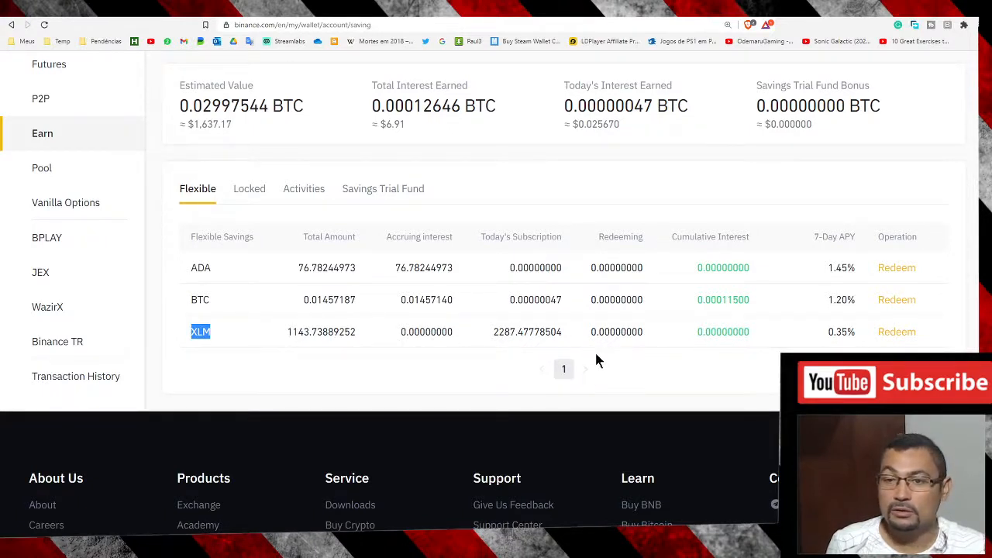
pyautogui.moveTo(911, 341)
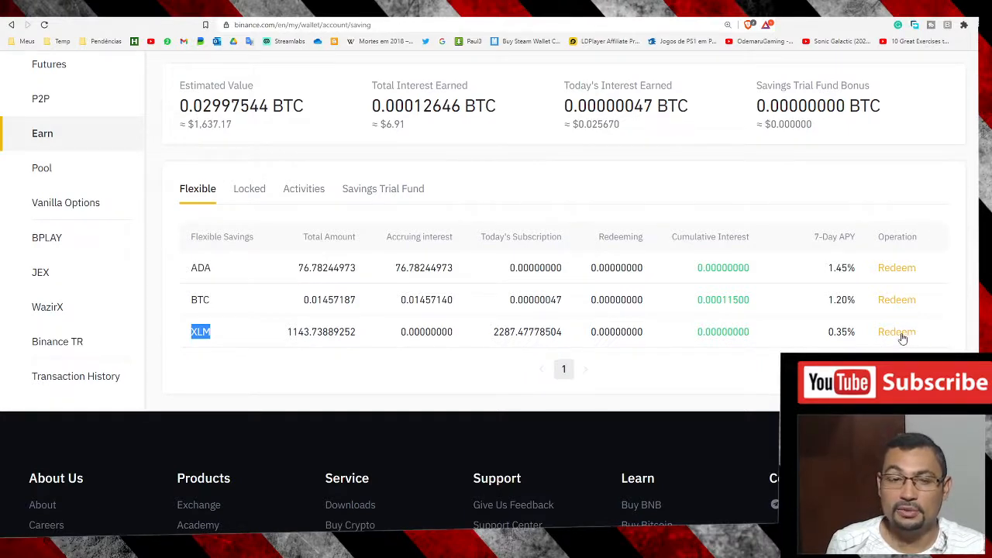
pyautogui.scroll(3)
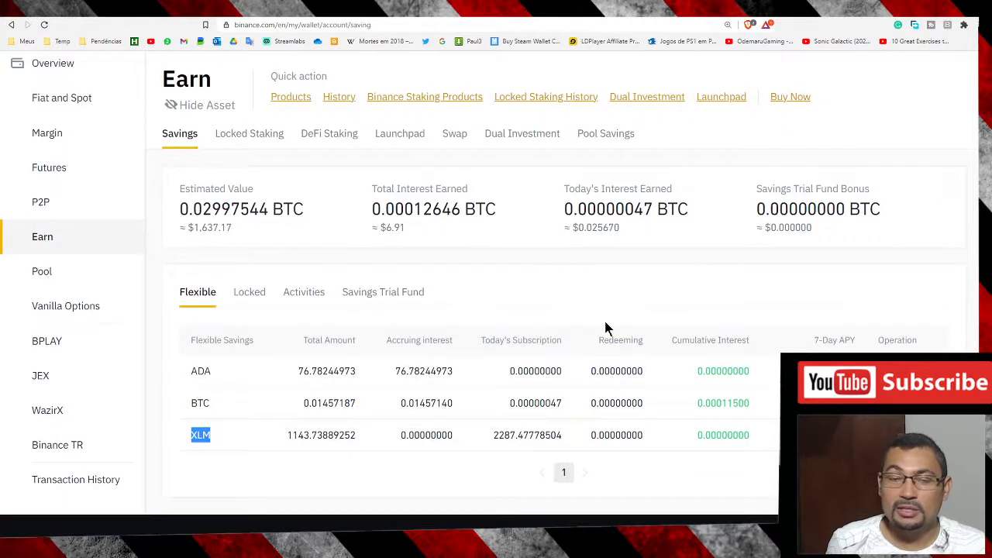